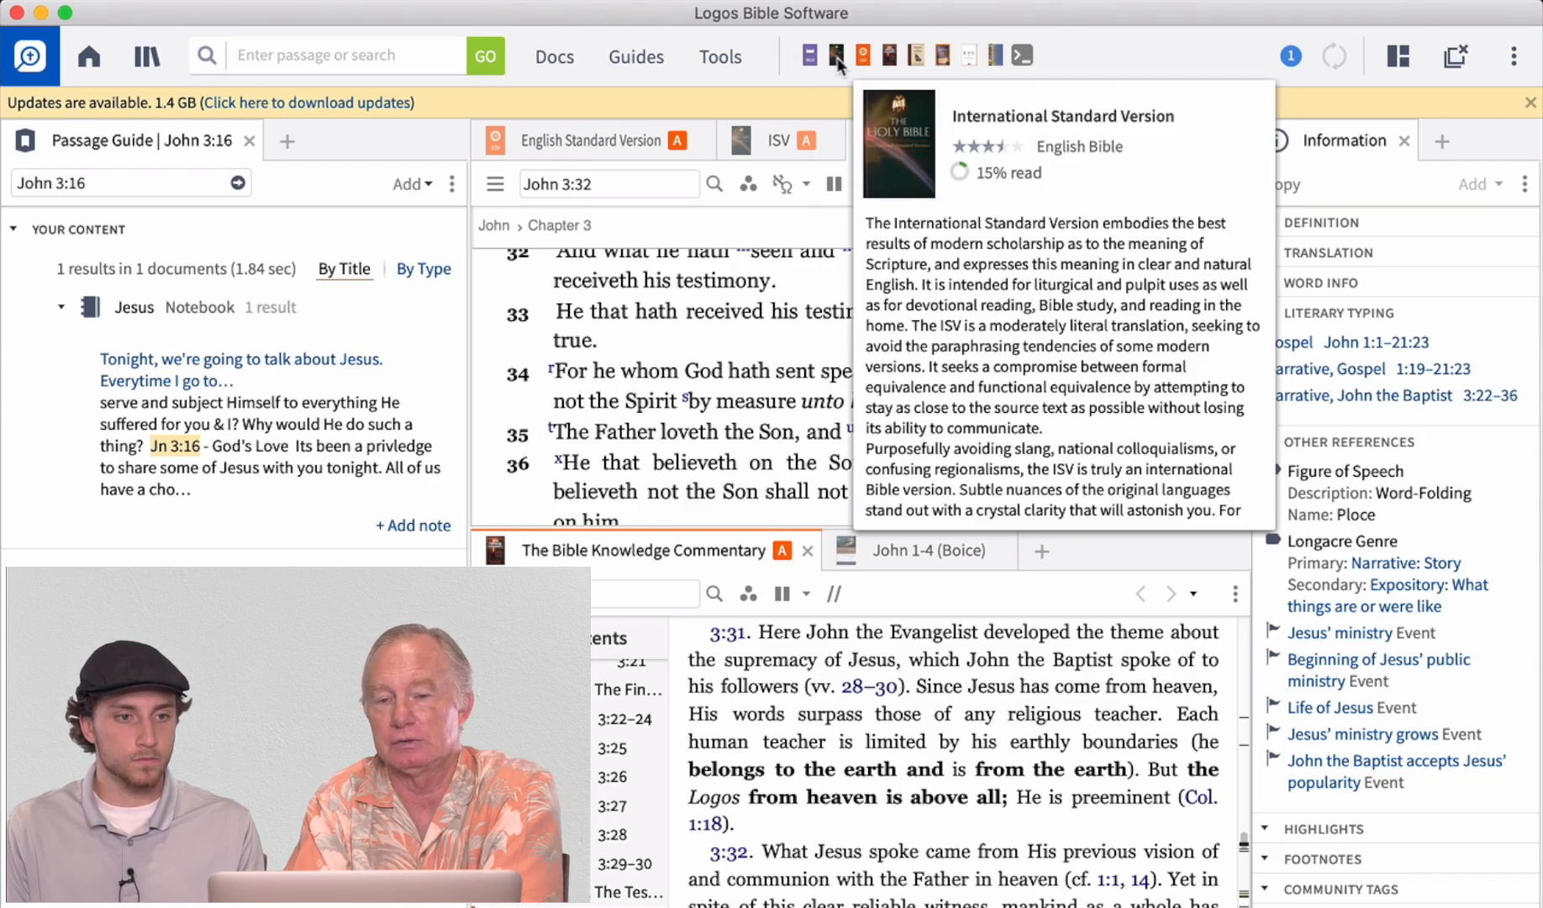
# Show the preview card describing the International Standard Version Bible from its toolbar shortcut
pyautogui.click(555, 56)
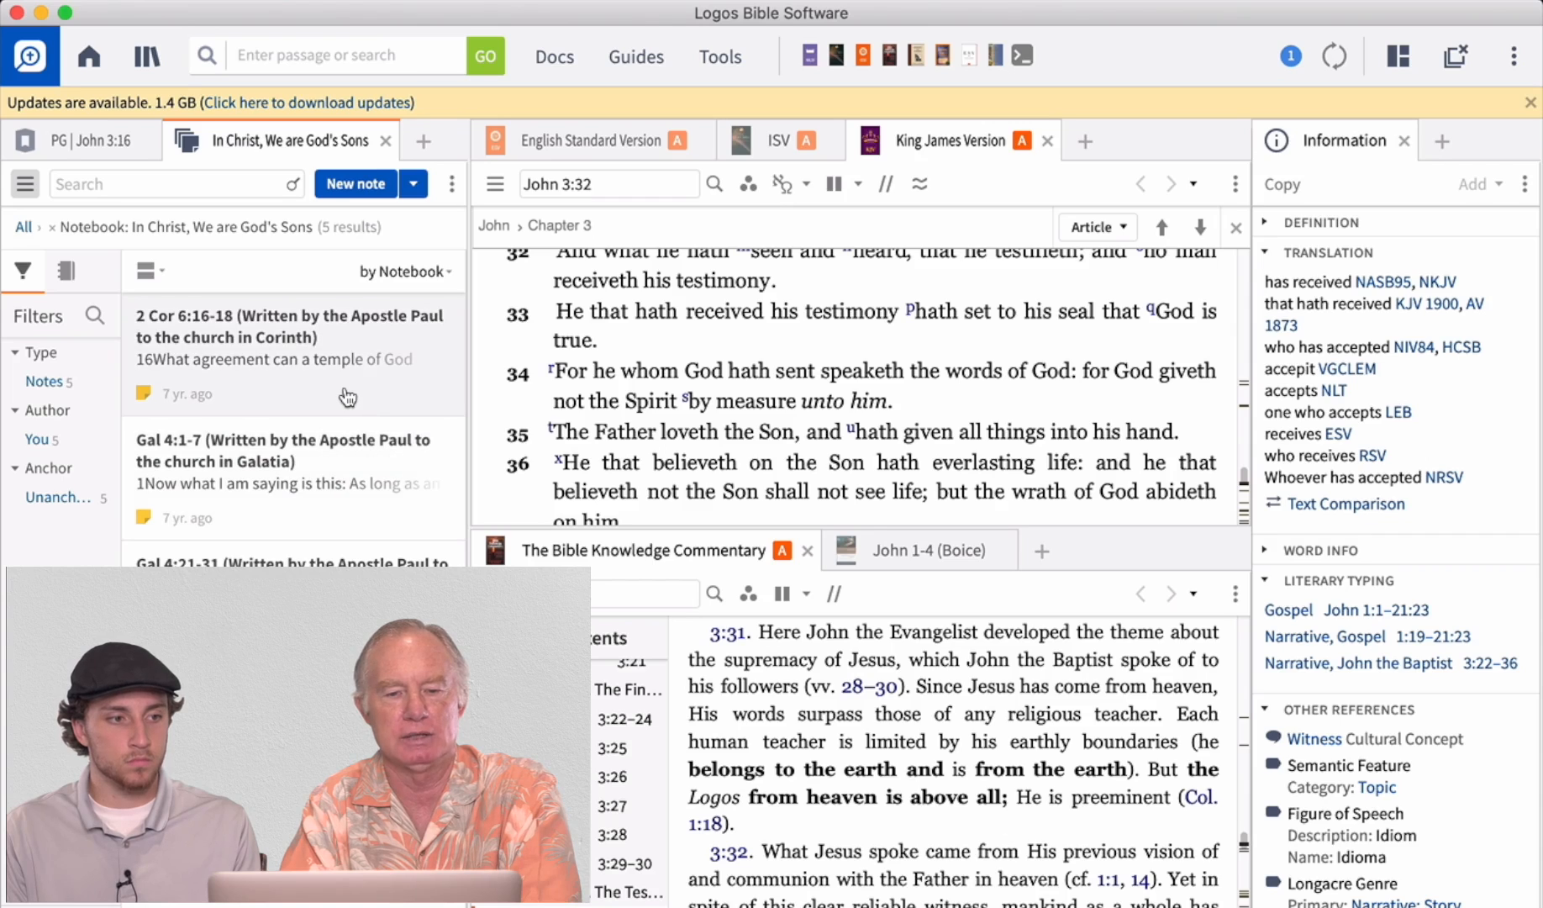
# Open the 'In Christ, We are God's Sons' notebook from Docs in a new tab
pyautogui.click(722, 55)
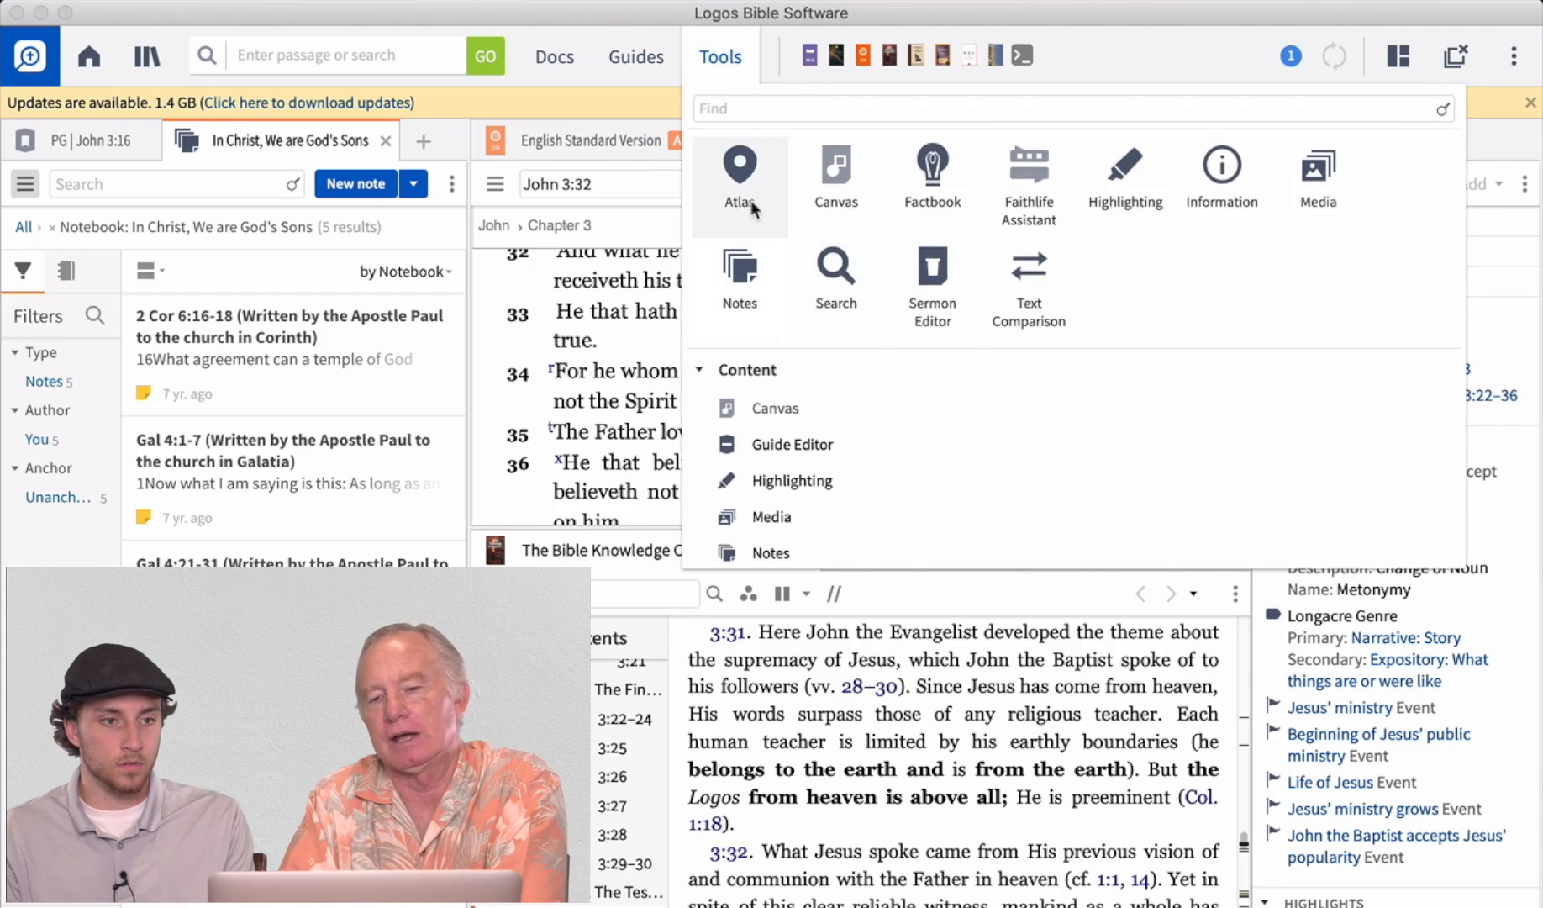
pyautogui.moveTo(930, 286)
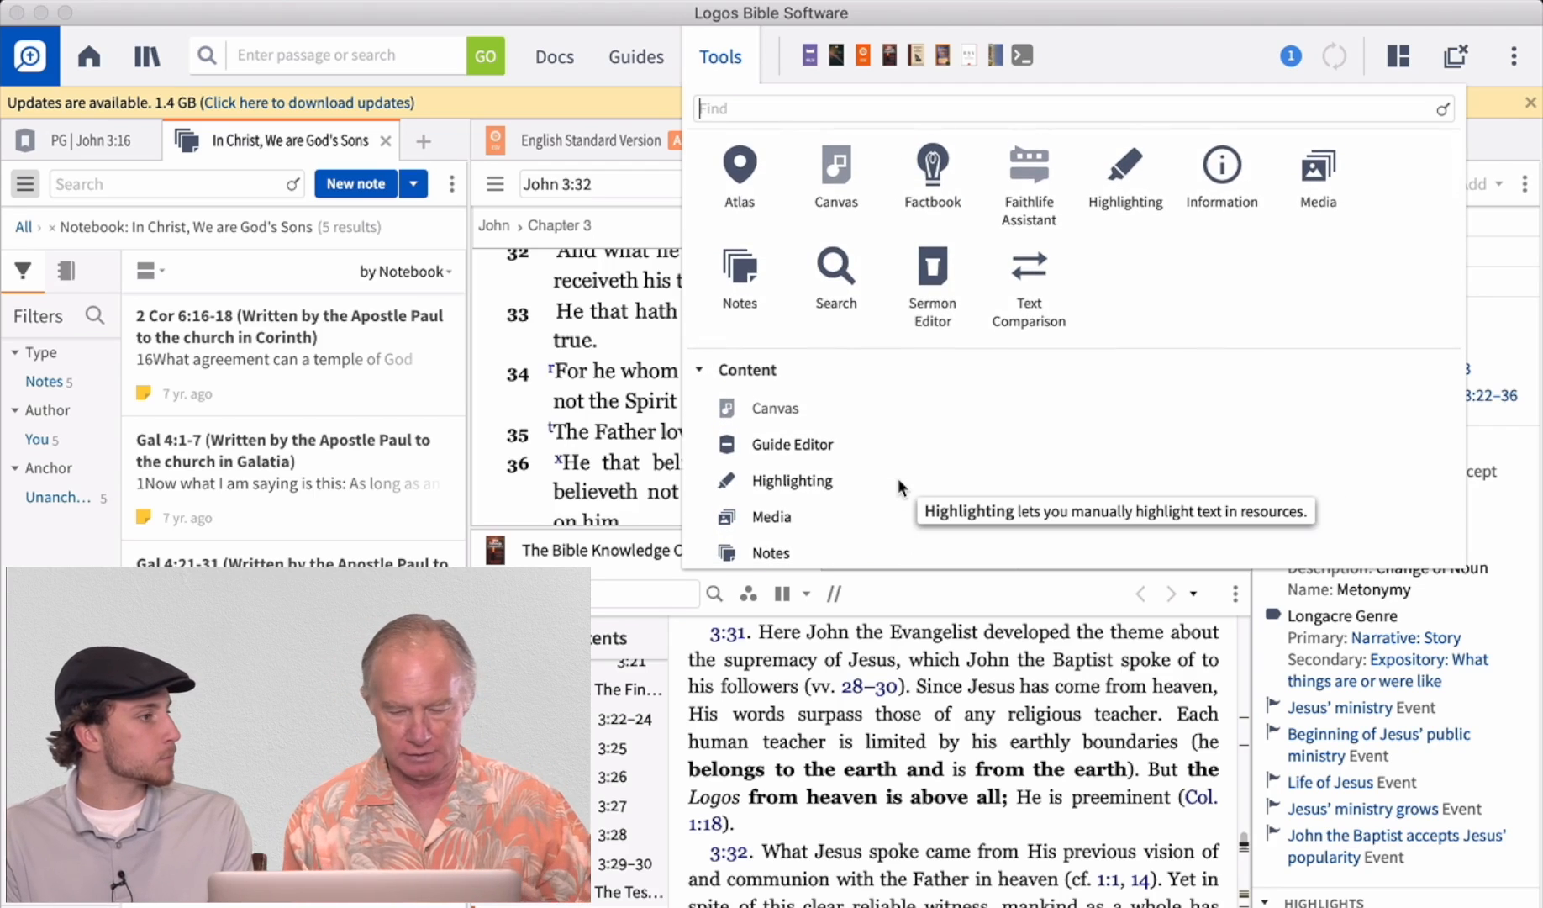
pyautogui.moveTo(883, 354)
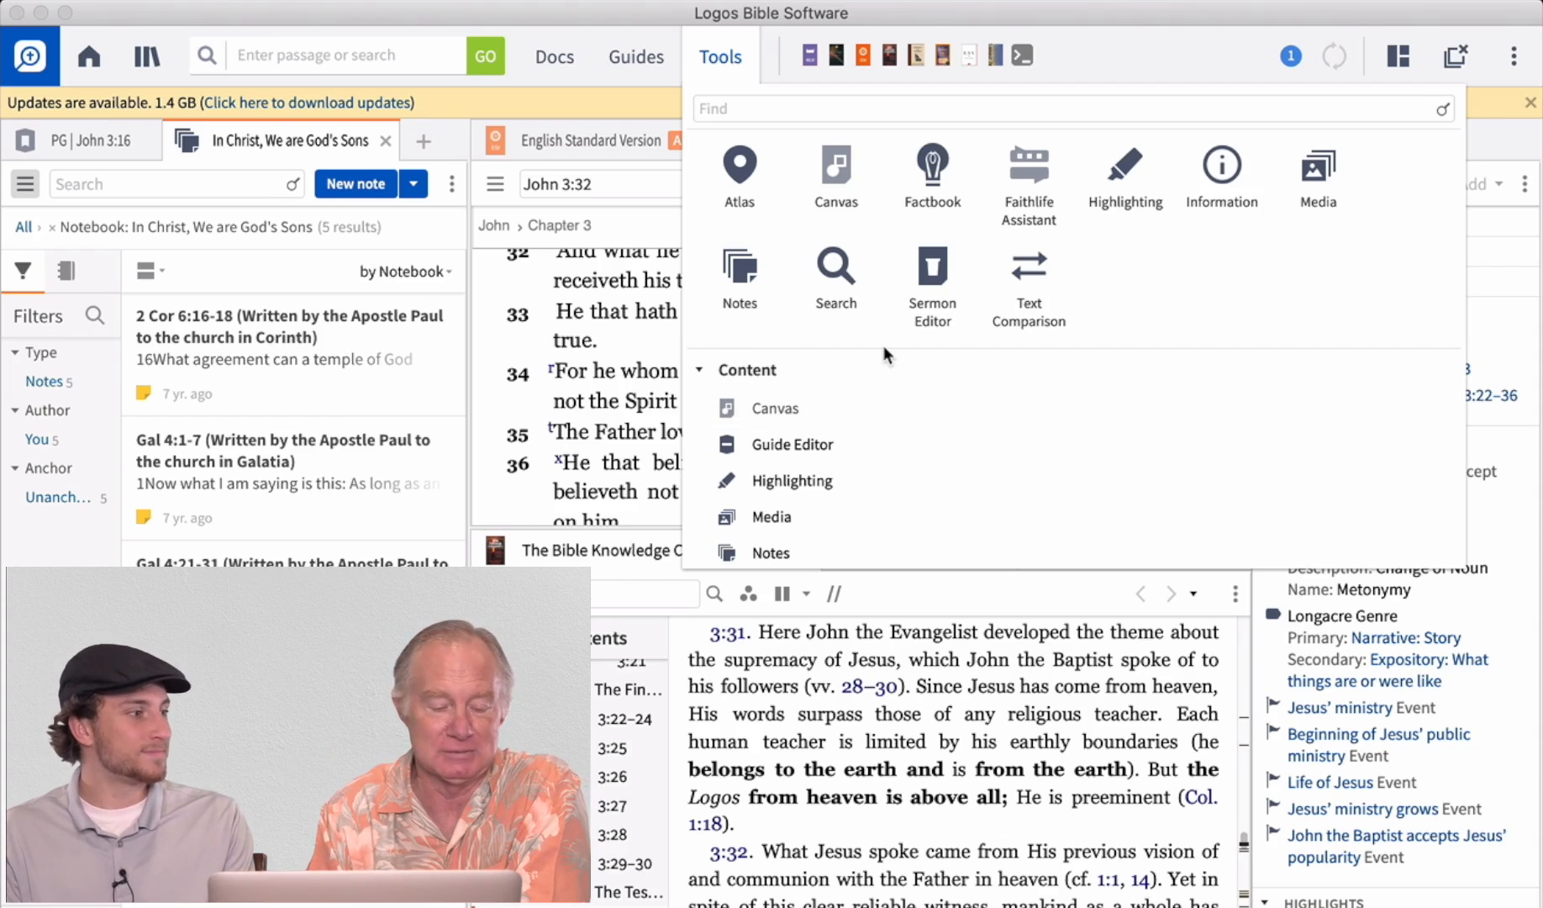